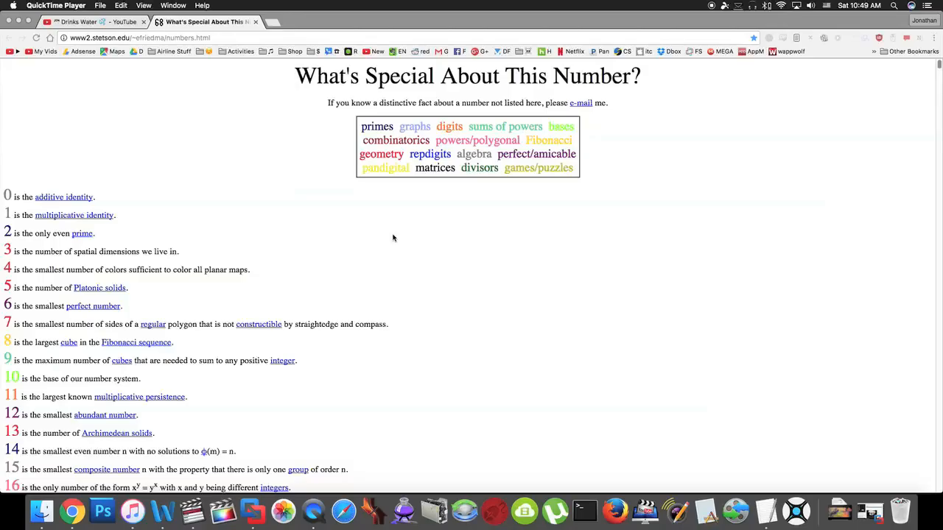
pyautogui.moveTo(300, 218)
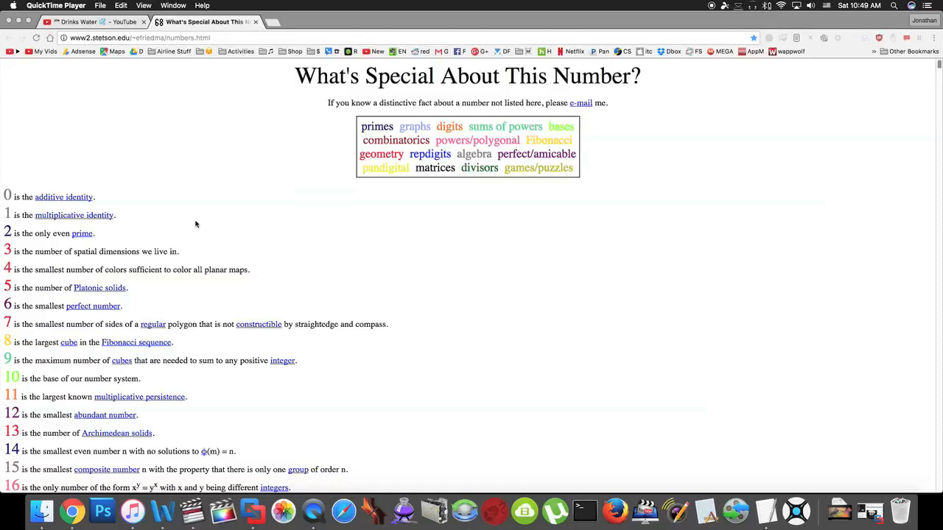
# Step: Scroll the Jon Drinks Water uploads grid to the Load more button, briefly opening video #5
pyautogui.click(81, 22)
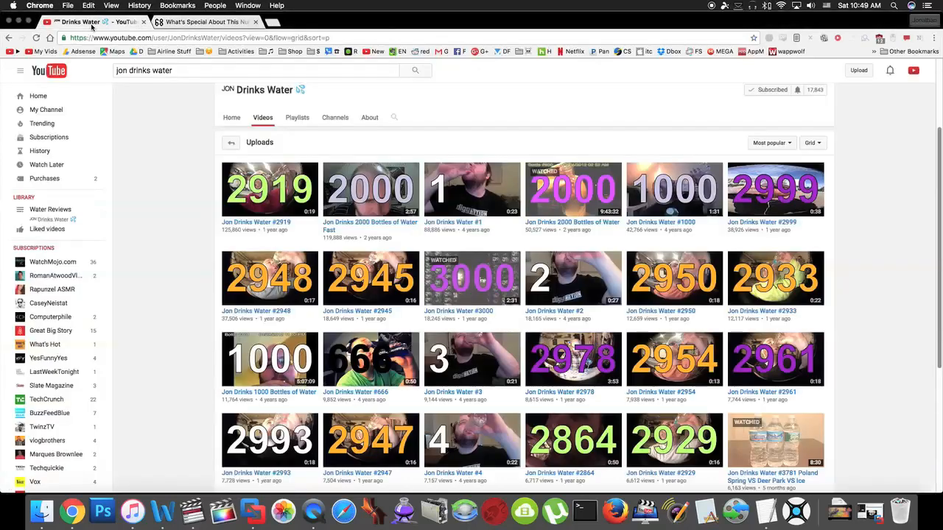
pyautogui.scroll(-3)
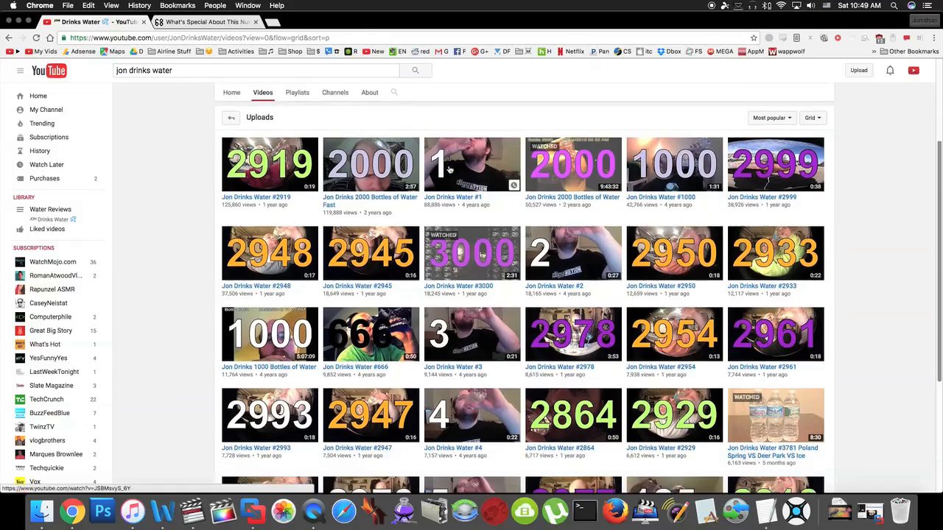
pyautogui.scroll(-3)
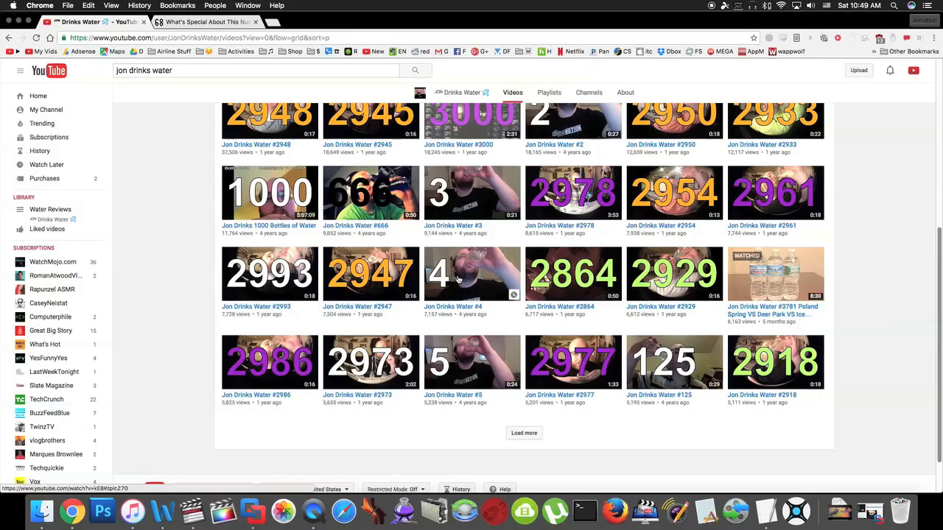
pyautogui.click(471, 273)
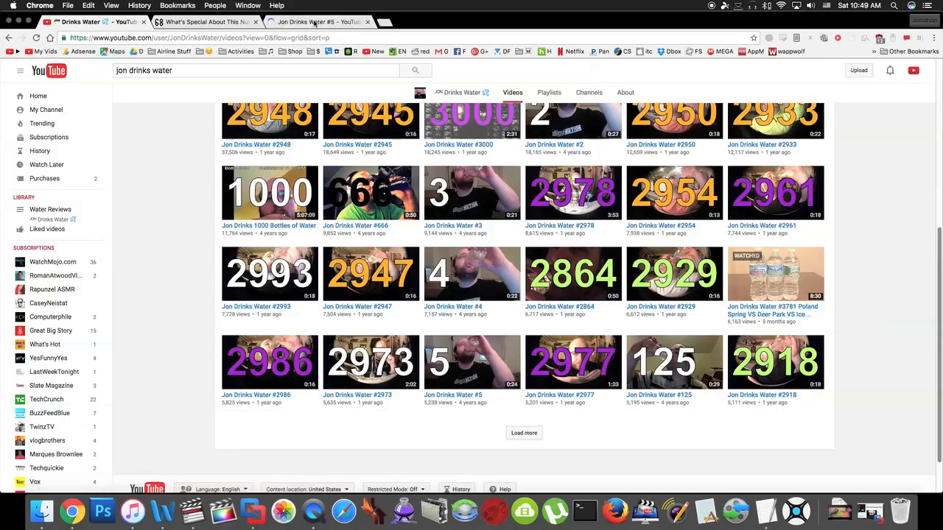
pyautogui.click(471, 359)
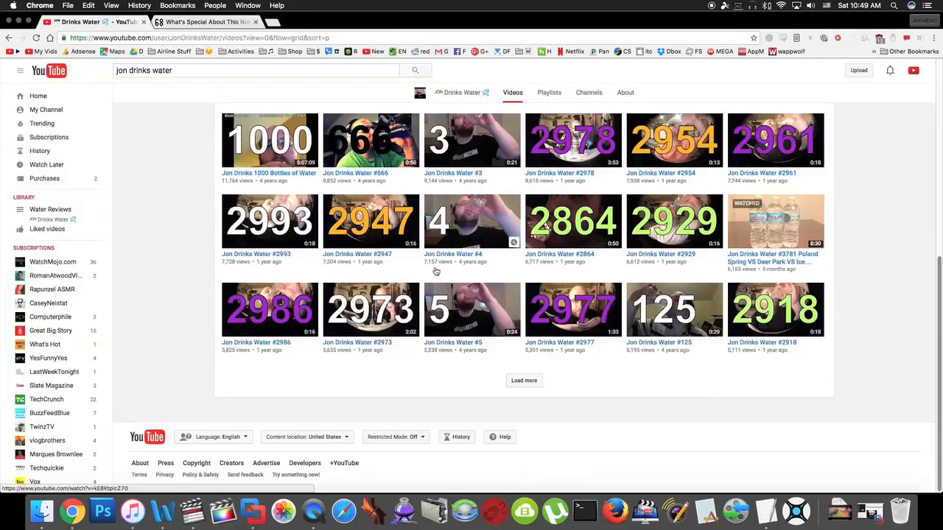
pyautogui.moveTo(666, 312)
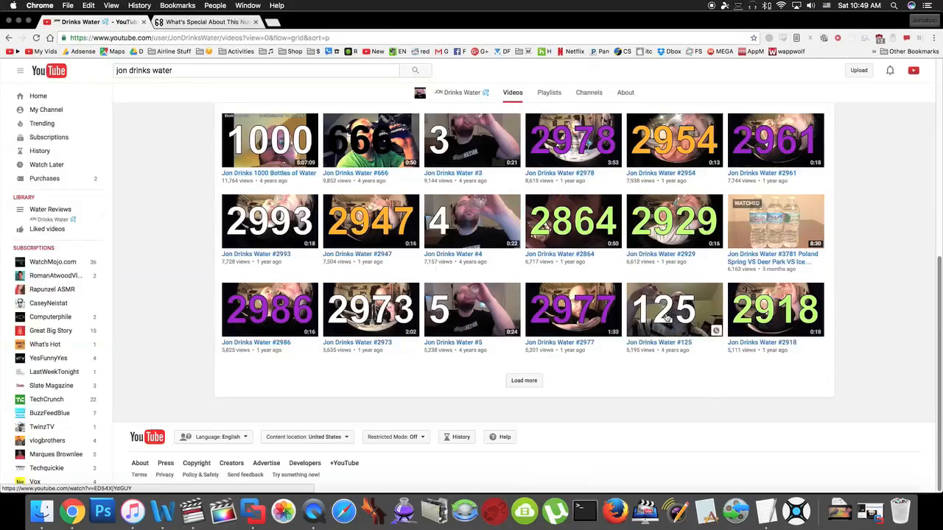
pyautogui.click(675, 310)
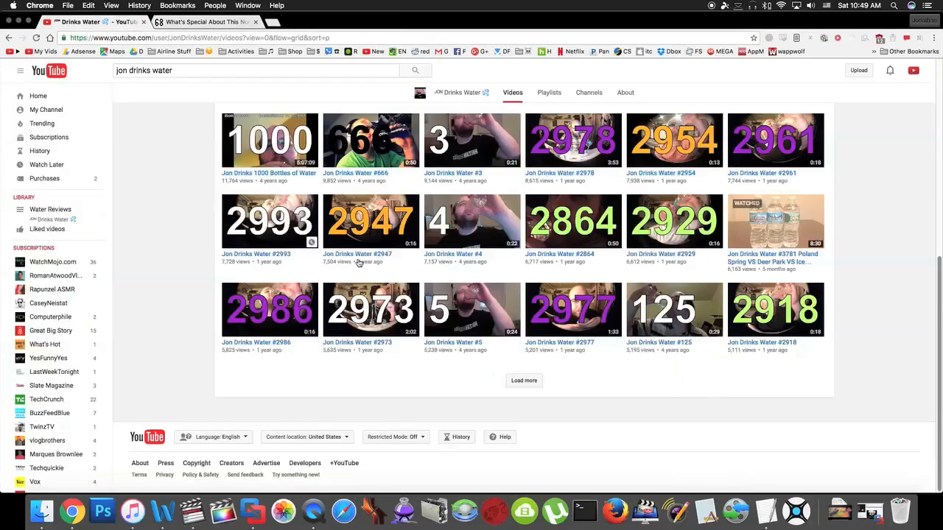
# Step: Load two more batches of uploads so videos #8 through #11 appear, briefly opening #8
pyautogui.click(524, 380)
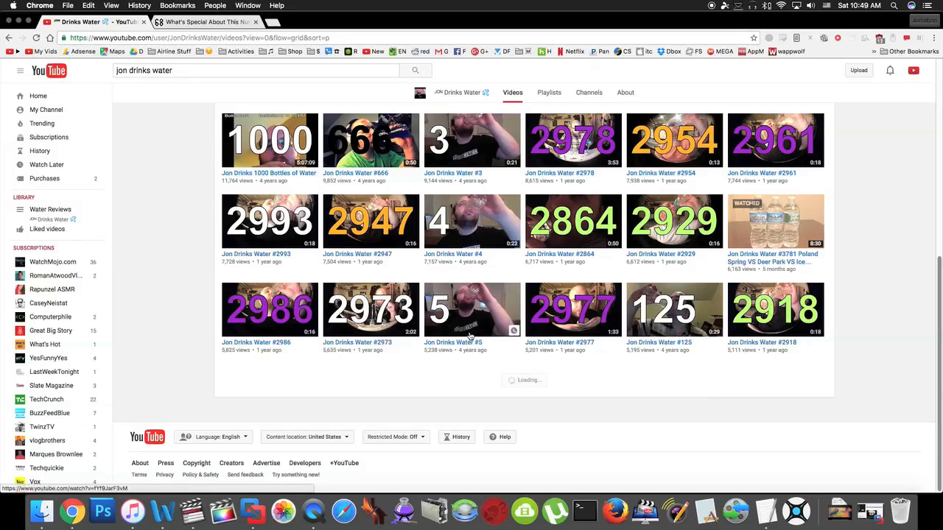
pyautogui.scroll(-3)
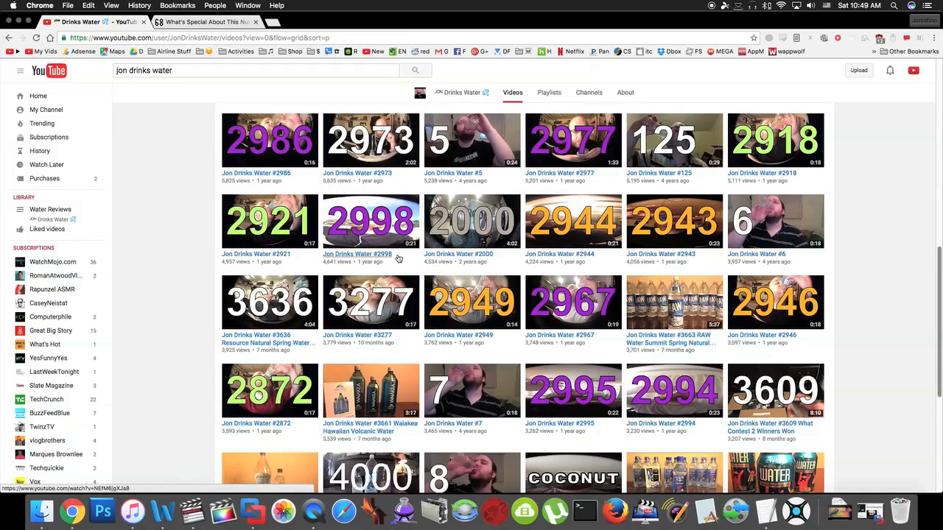
pyautogui.scroll(-3)
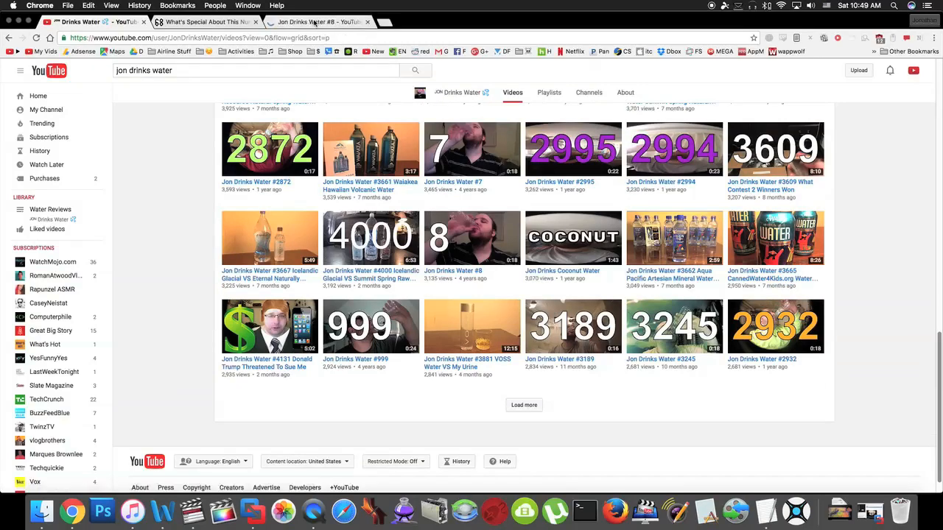
pyautogui.click(471, 236)
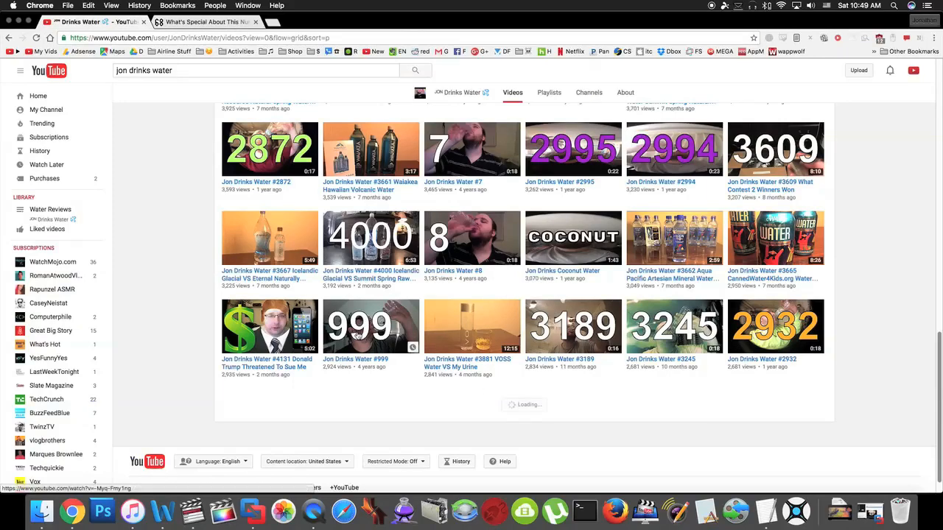
pyautogui.click(362, 325)
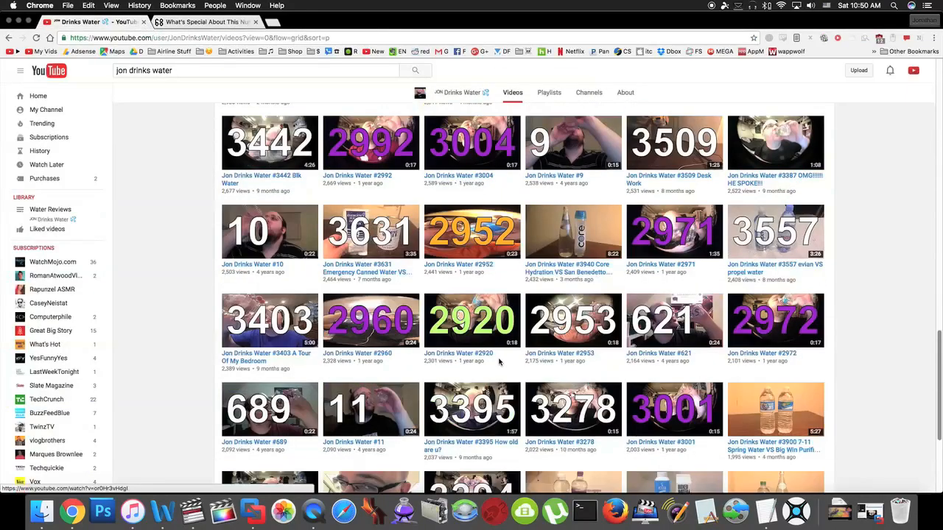
# Step: Watch video #689, the smallest number writable as three distinct squares nine ways
pyautogui.scroll(-3)
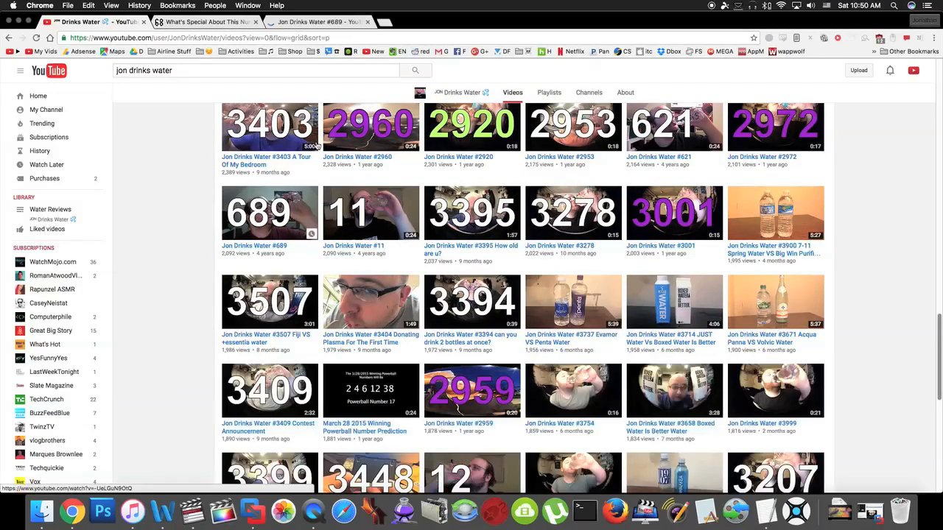
pyautogui.click(268, 212)
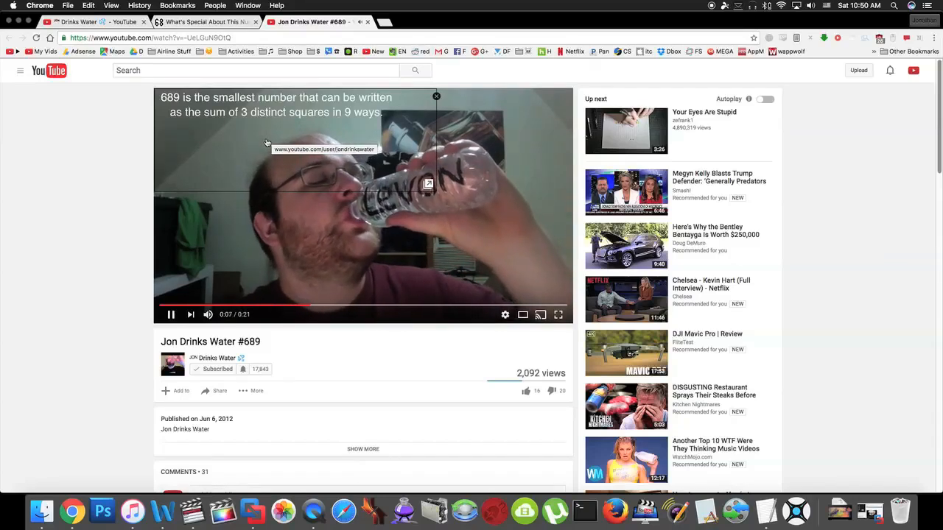
# Step: Close #689 and scroll the uploads grid down to #14 and #3437
pyautogui.click(206, 22)
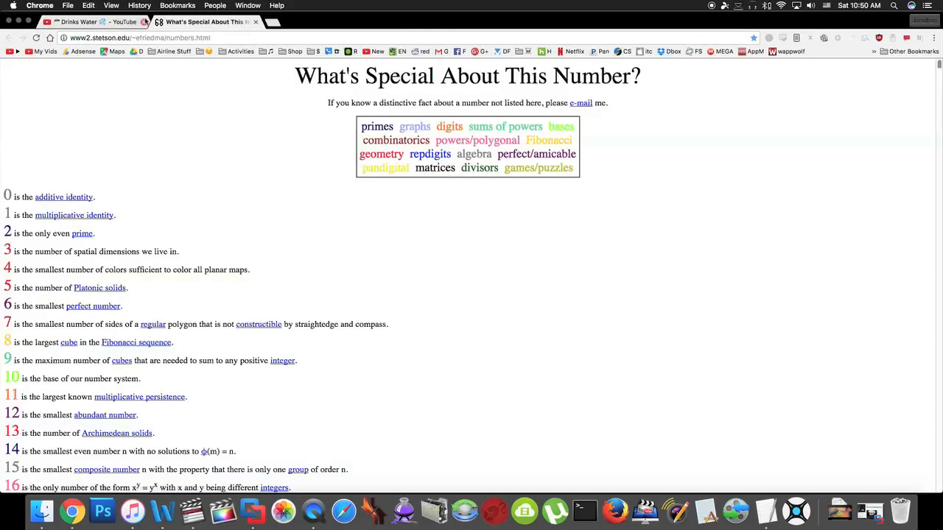
pyautogui.click(85, 22)
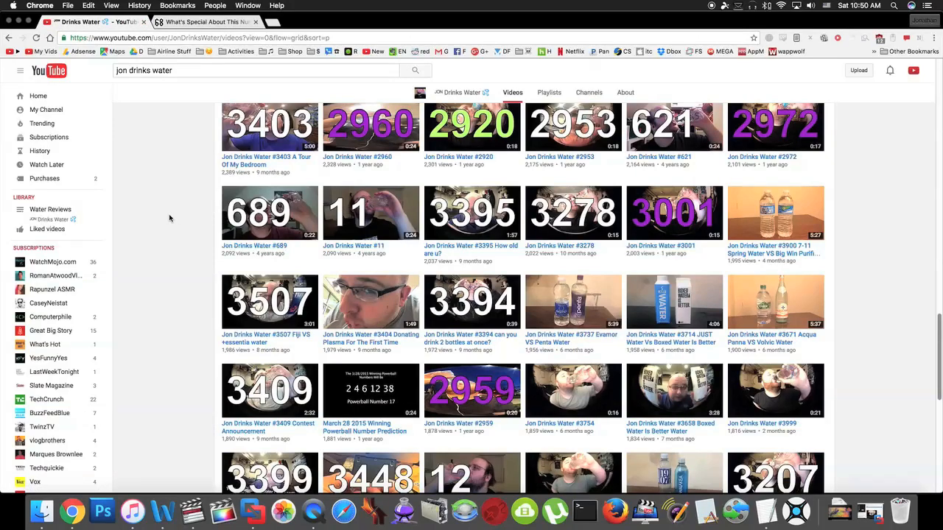
pyautogui.scroll(-3)
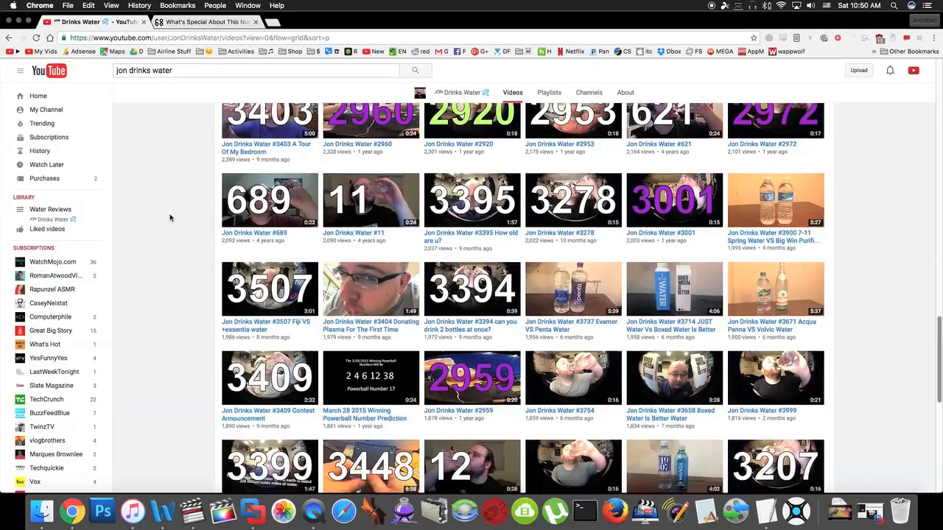
pyautogui.scroll(-3)
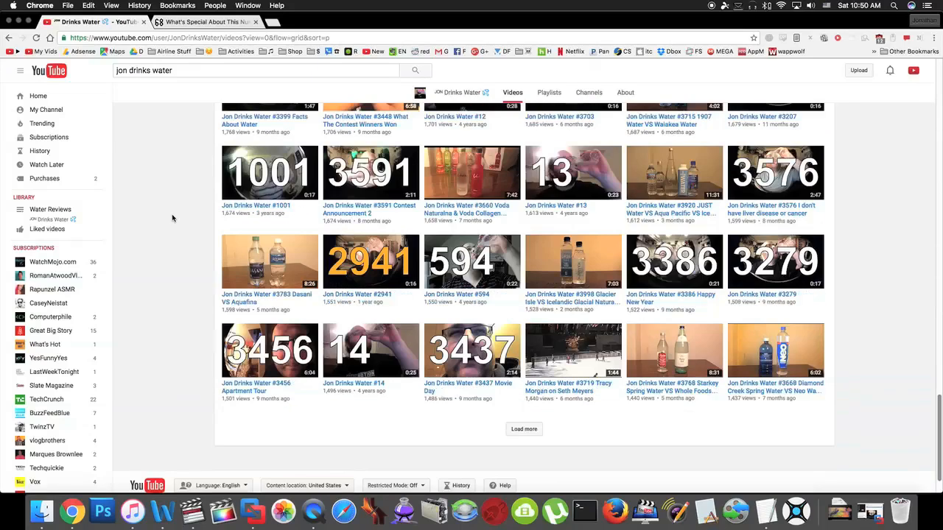
pyautogui.scroll(-3)
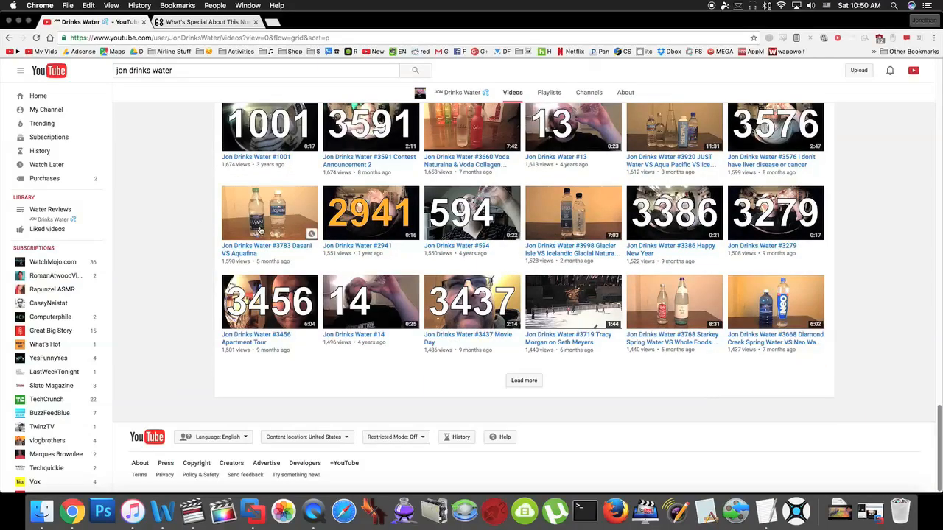